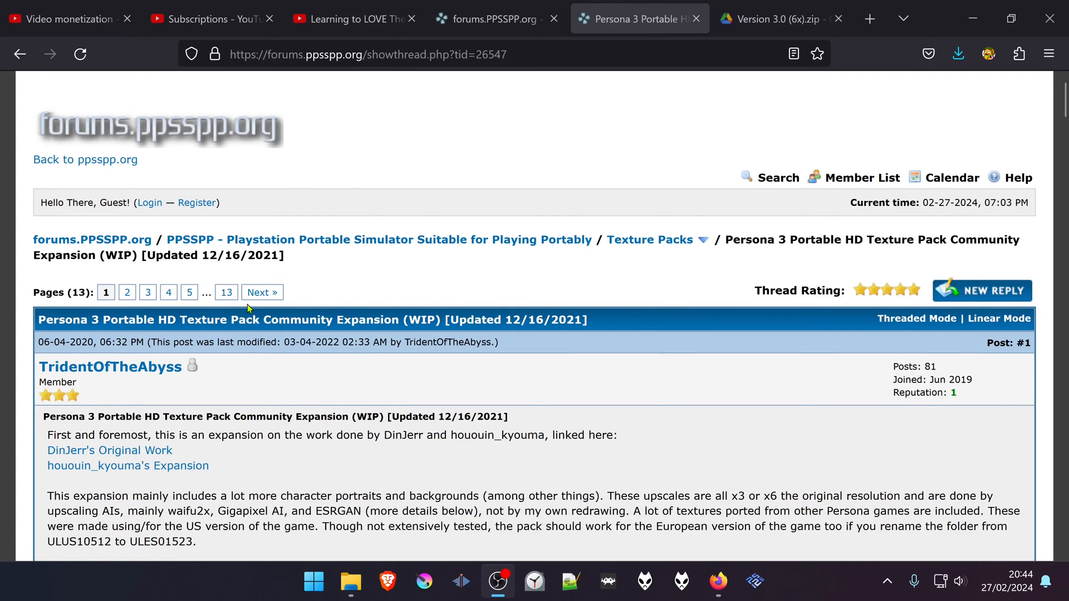
Download the 6x Version 3.0 zip from Google Drive, confirming past the virus-scan warning.
scroll("down", 3)
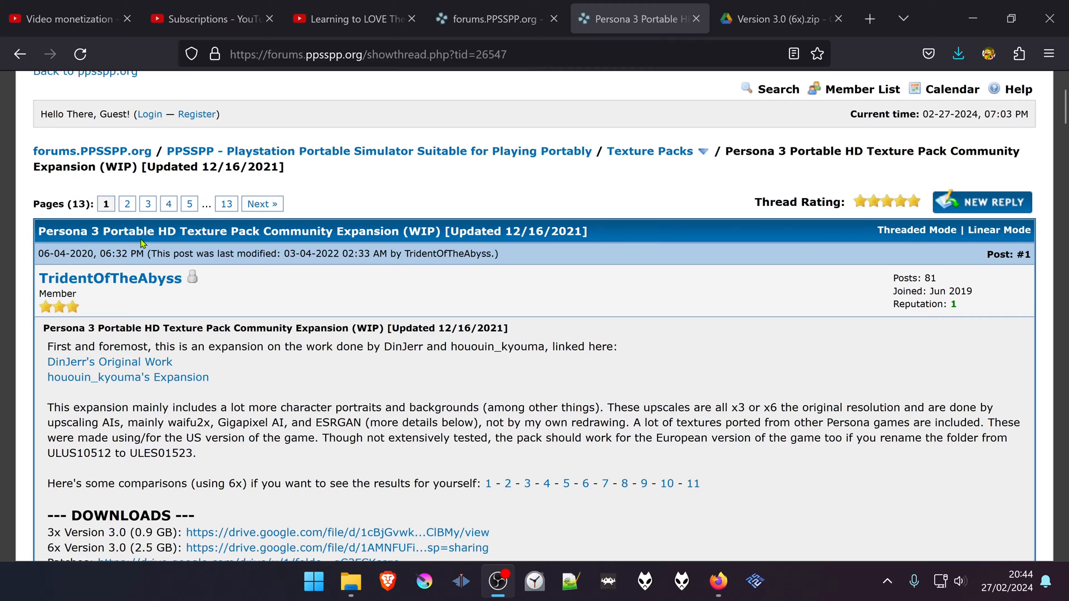
mouse_move(290, 253)
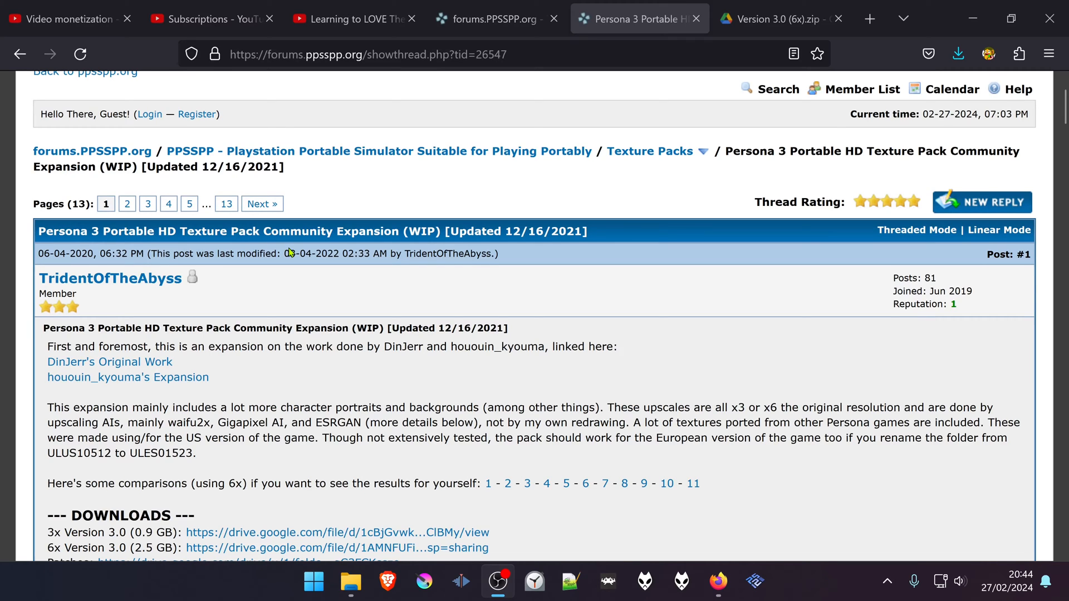
scroll("down", 3)
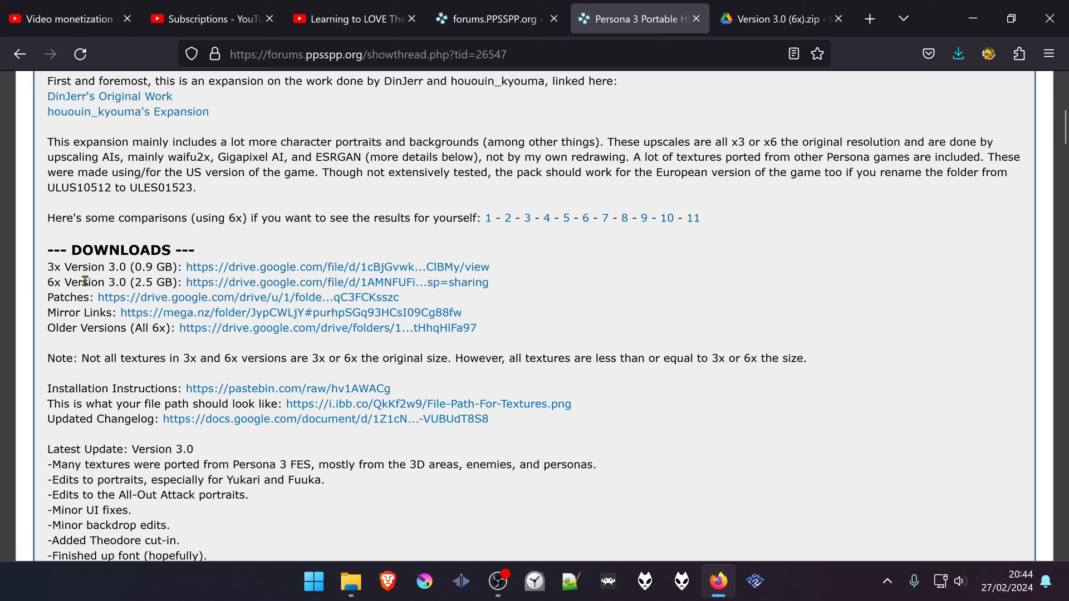
mouse_move(339, 282)
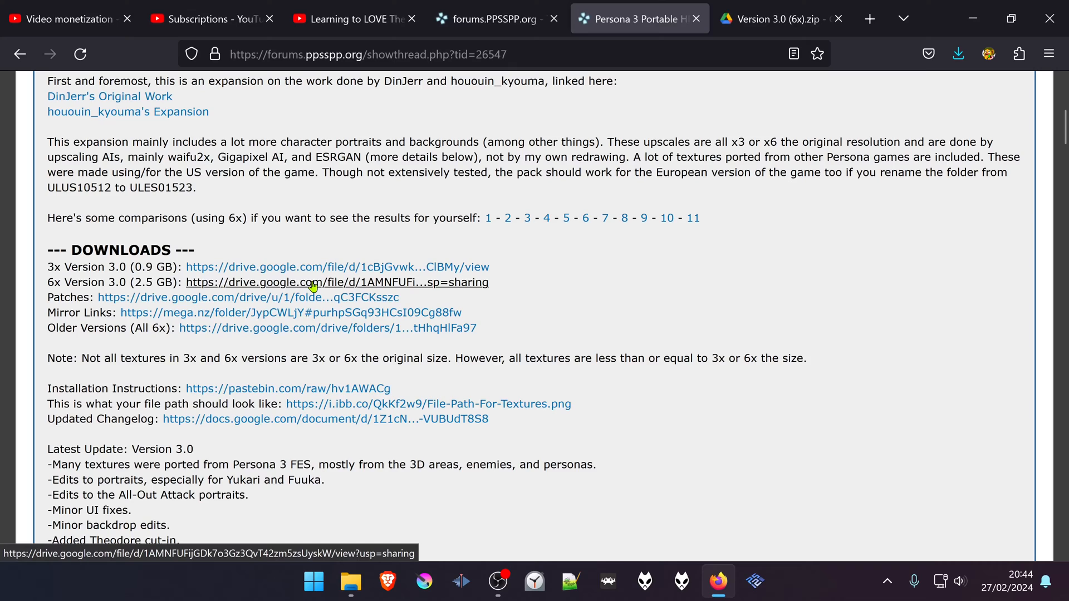
left_click(337, 282)
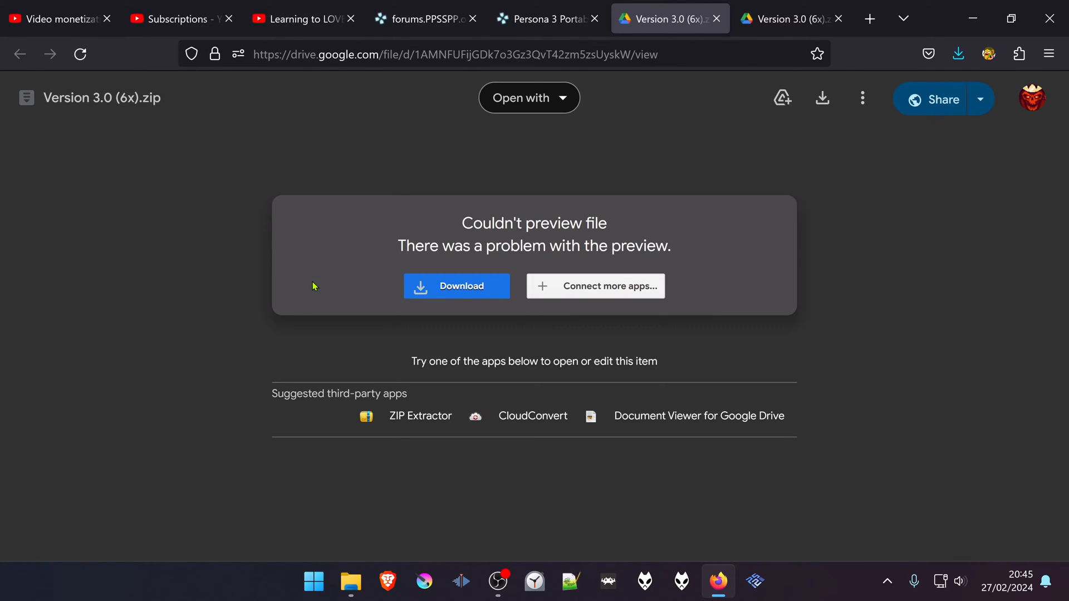
left_click(456, 286)
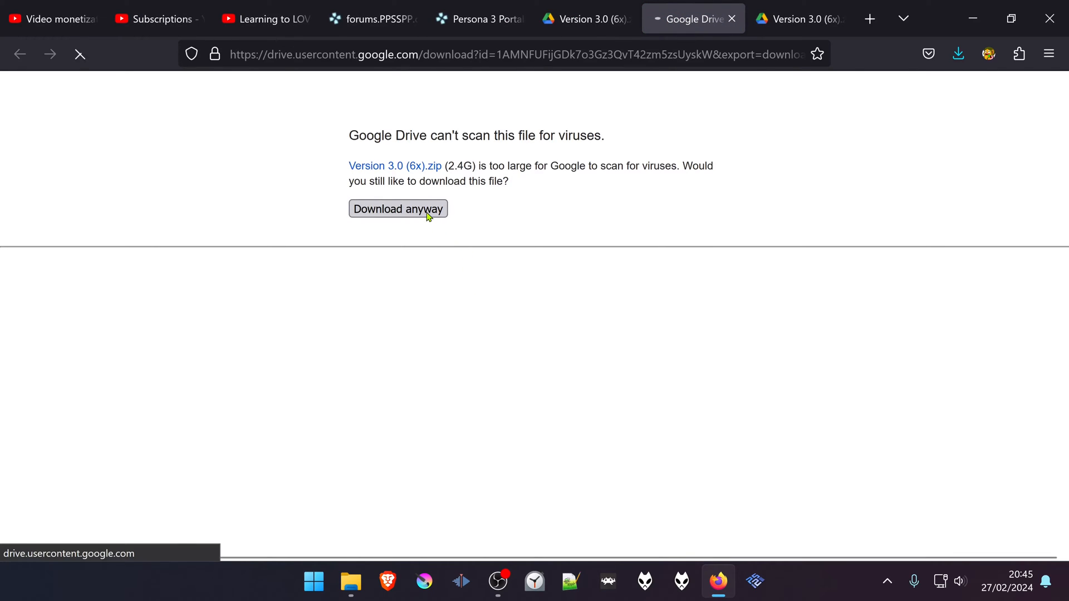
left_click(397, 208)
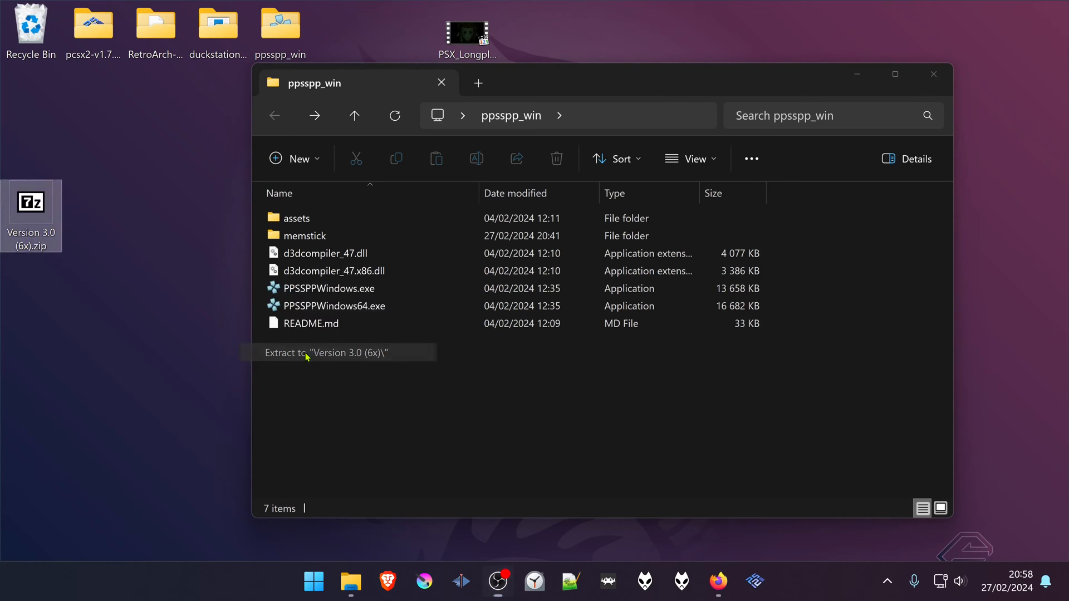
Extract the zip to a Version 3.0 (6x) folder and copy its ULUS10512 folder.
left_click(326, 353)
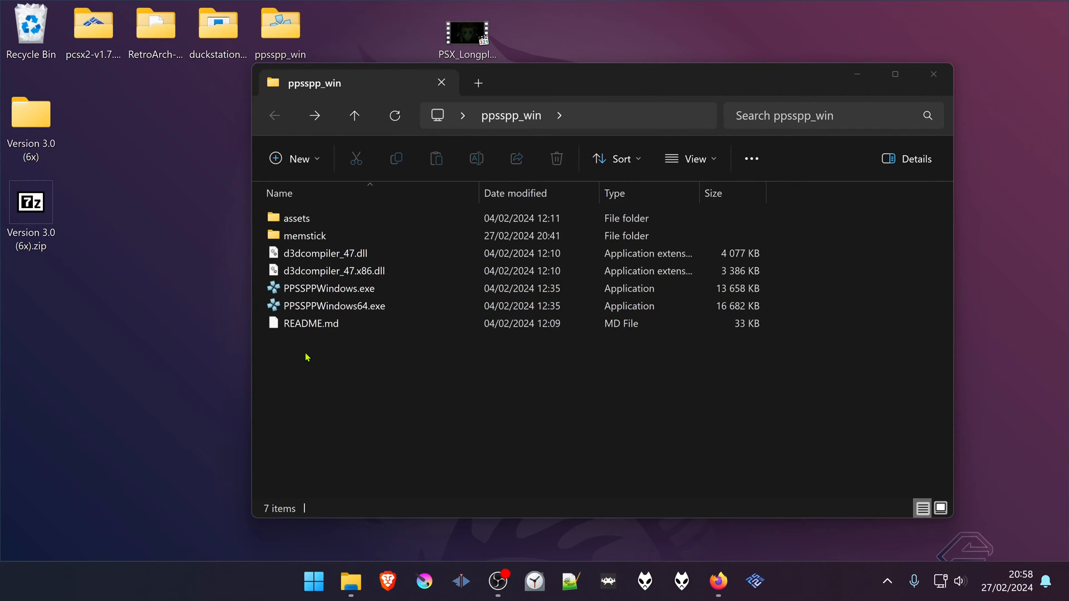
left_click(30, 113)
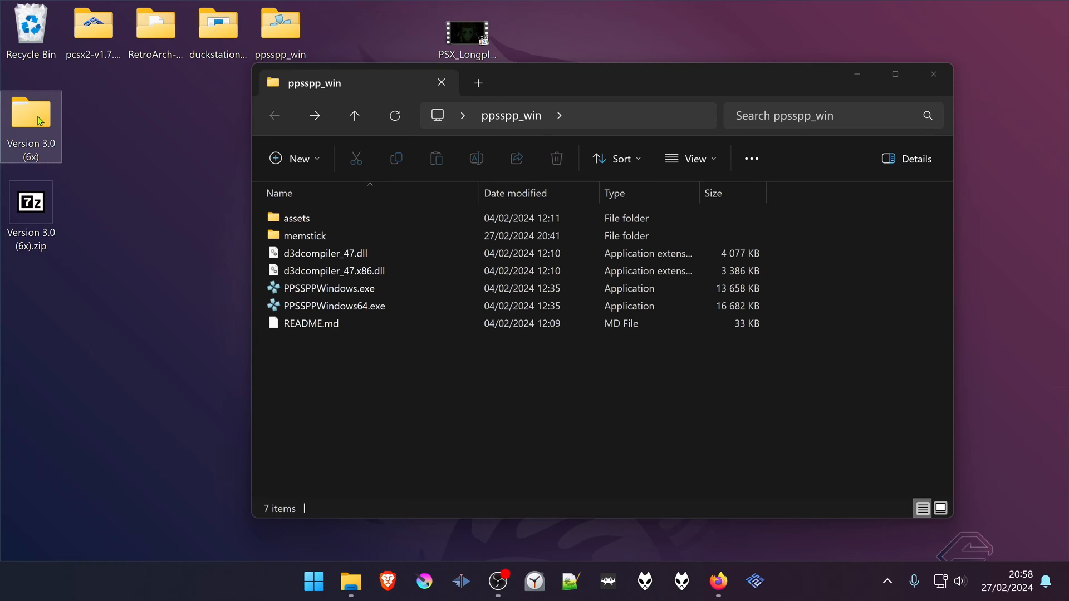
mouse_move(33, 119)
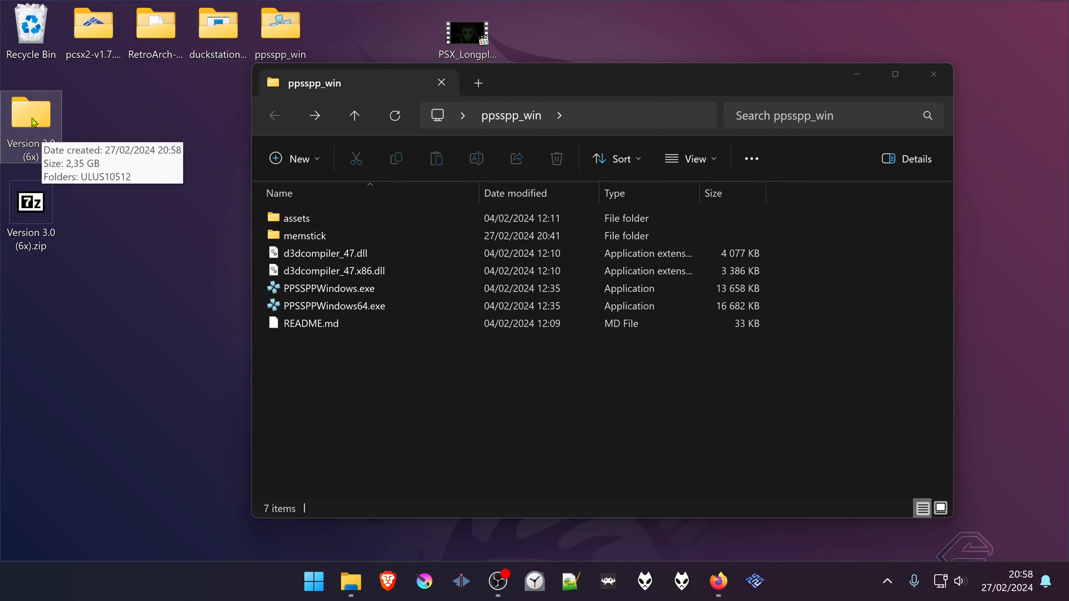
double_click(31, 113)
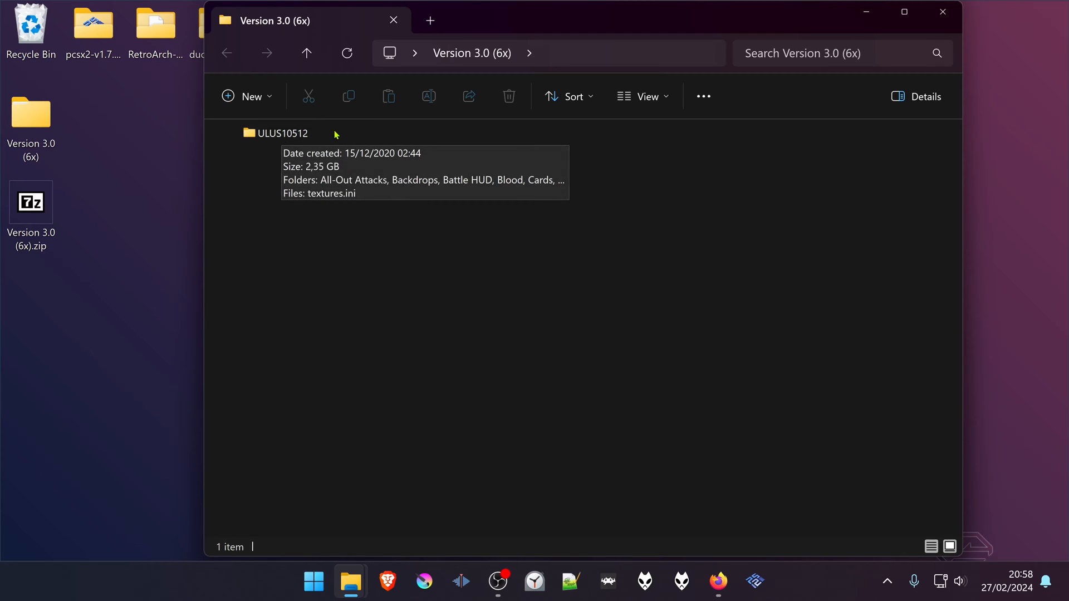
right_click(281, 133)
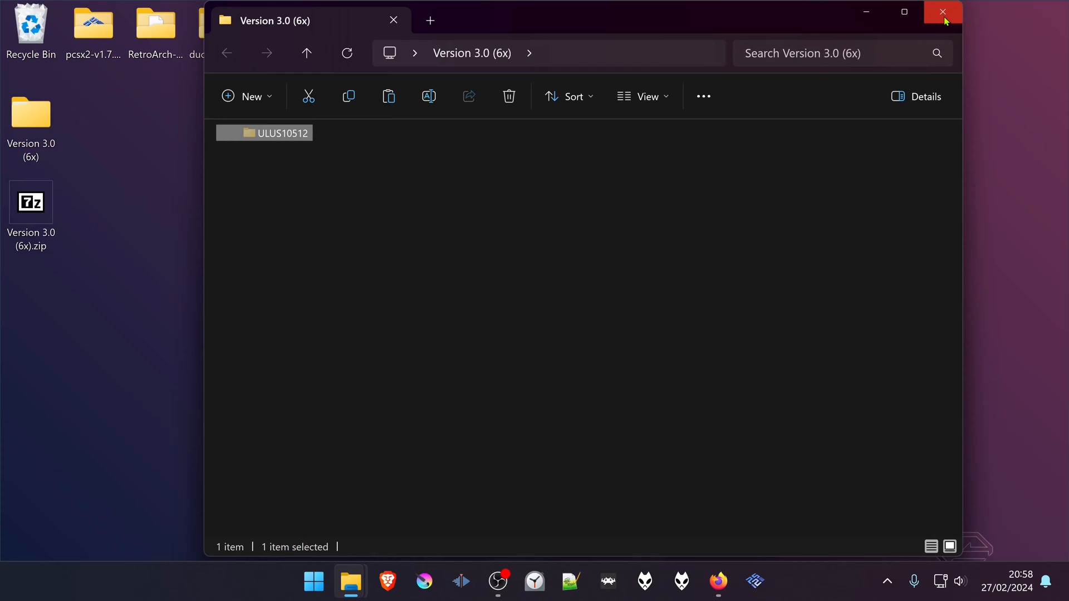
left_click(943, 13)
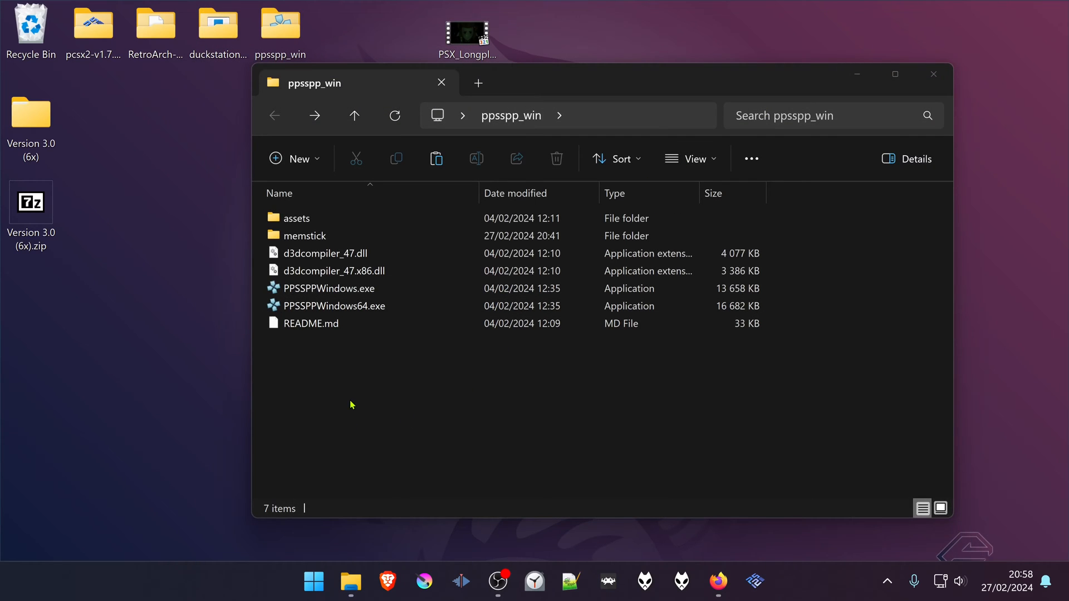
mouse_move(391, 346)
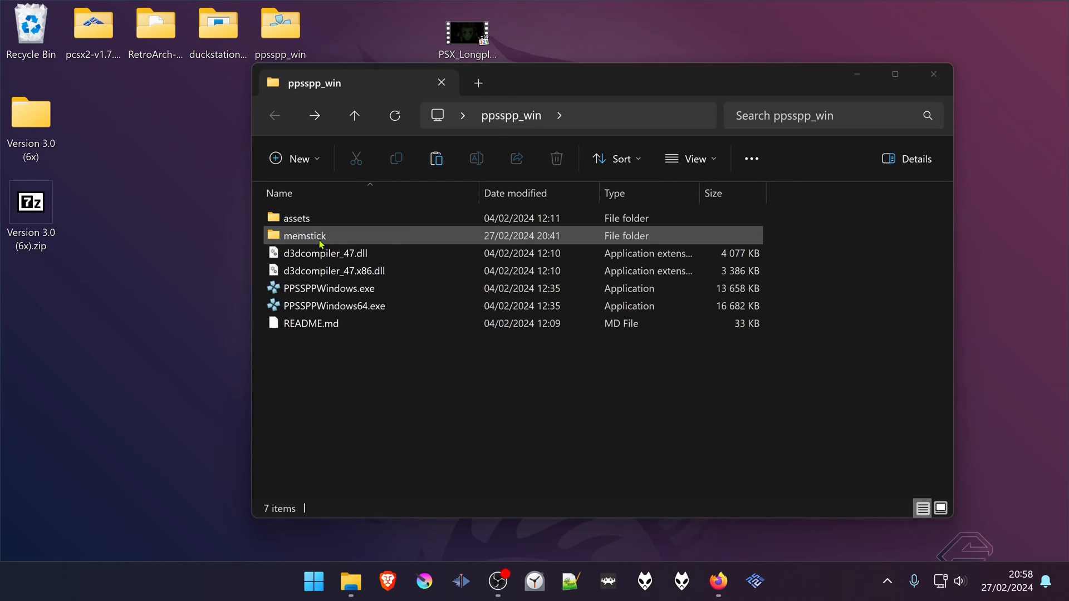
Paste ULUS10512 into memstick\PSP\TEXTURES and launch PPSSPPWindows64.exe.
double_click(301, 235)
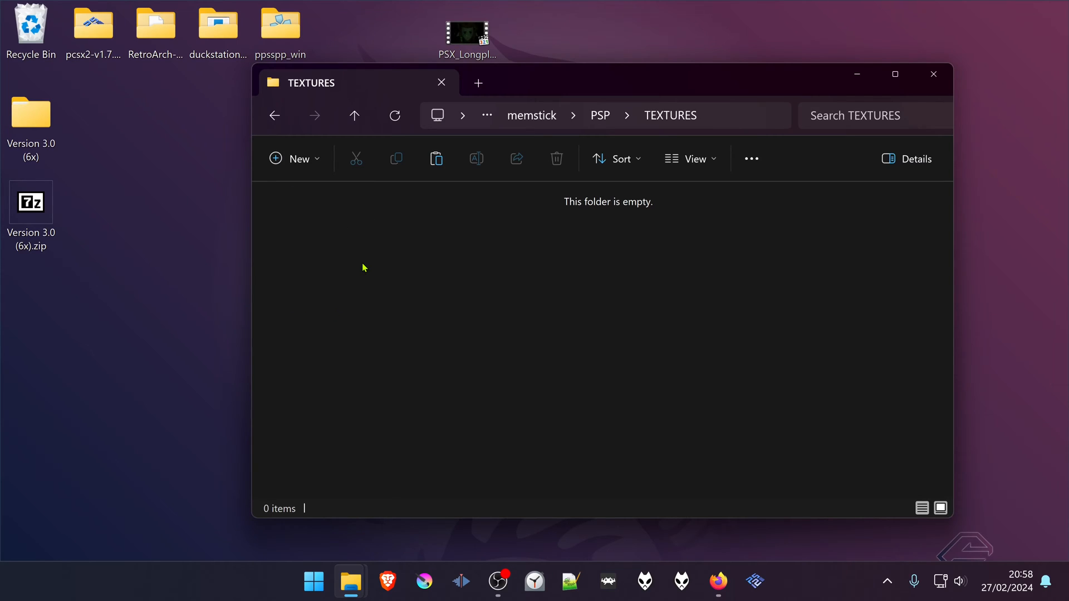
right_click(363, 267)
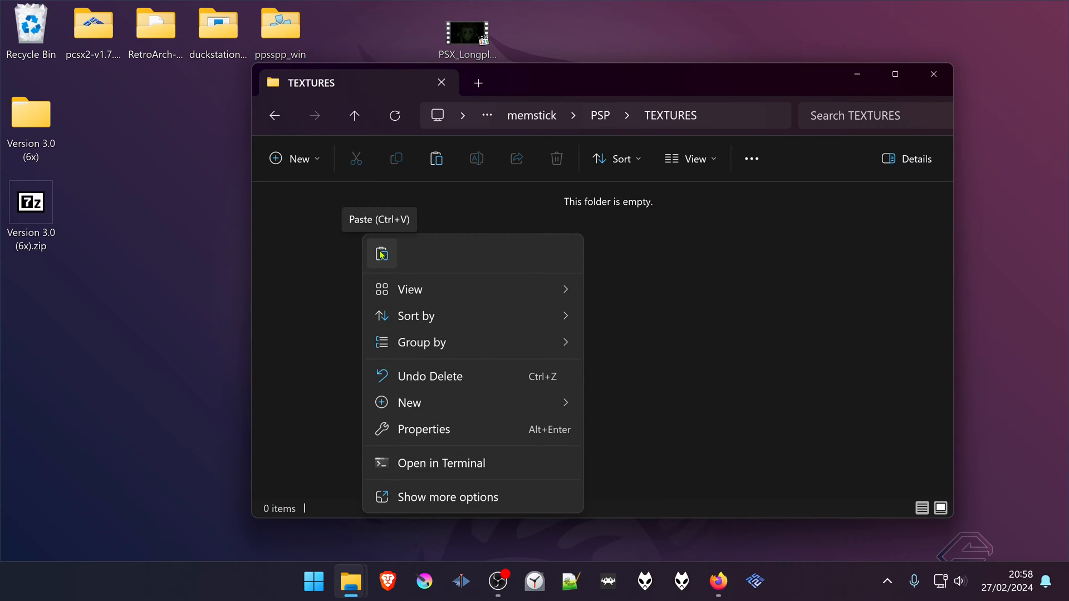
left_click(381, 253)
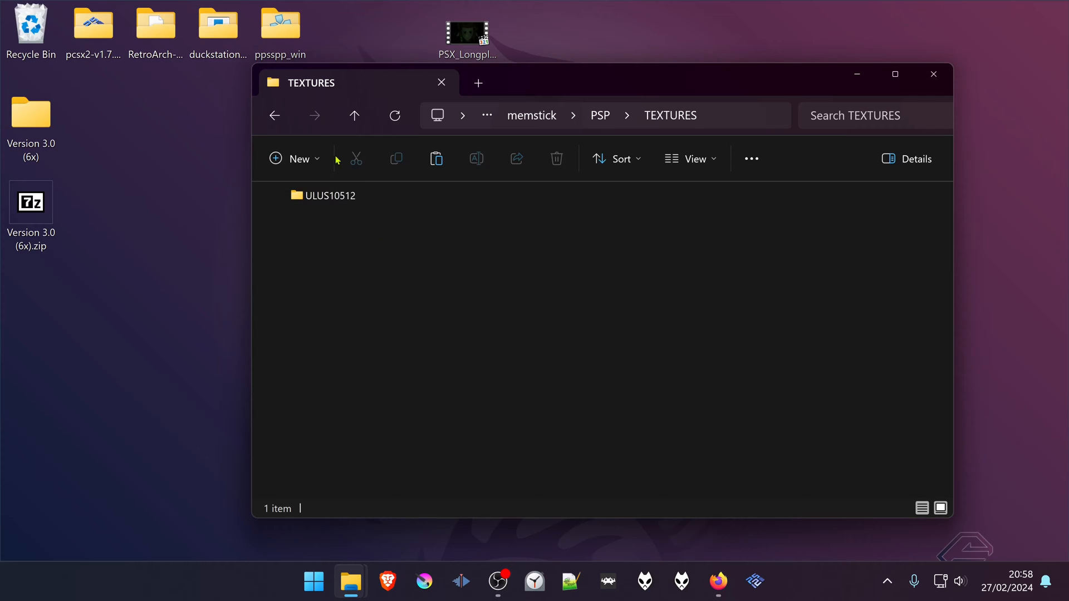
left_click(274, 115)
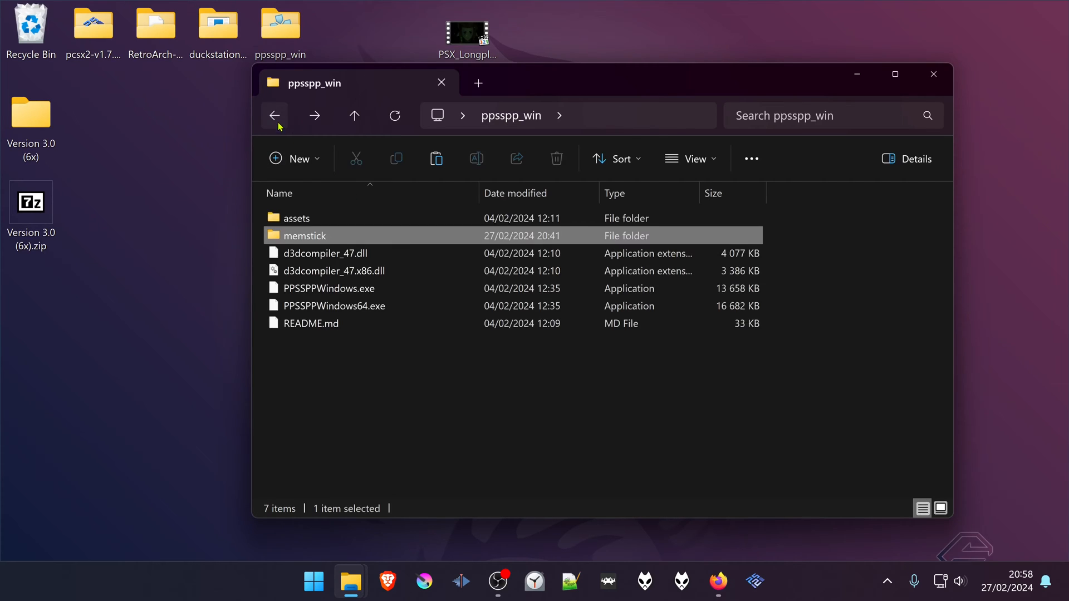
double_click(332, 288)
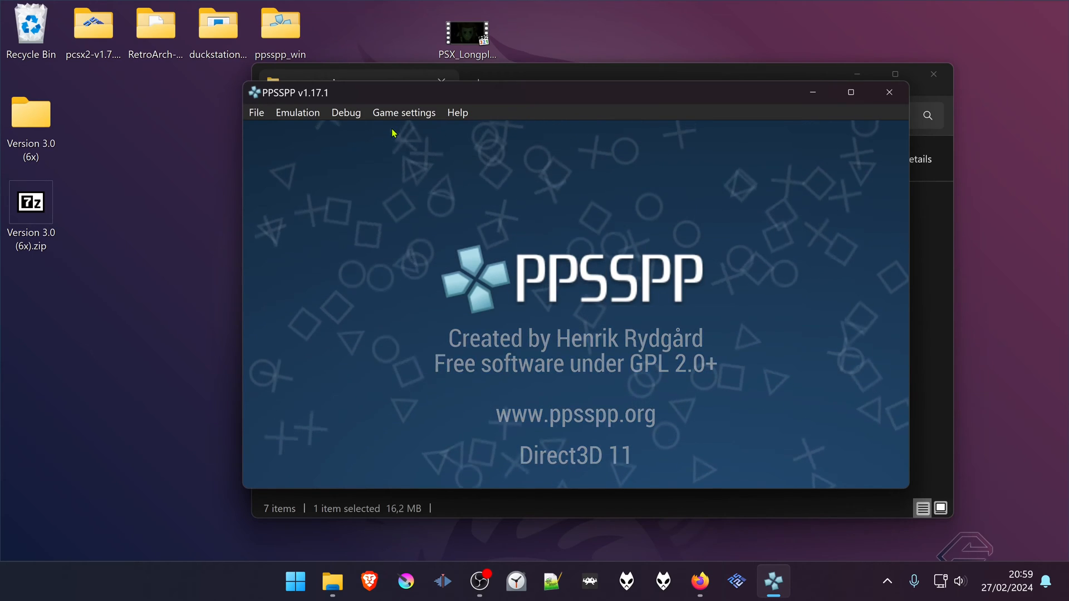
Enable Replace textures in PPSSPP's Game settings > Tools.
left_click(404, 113)
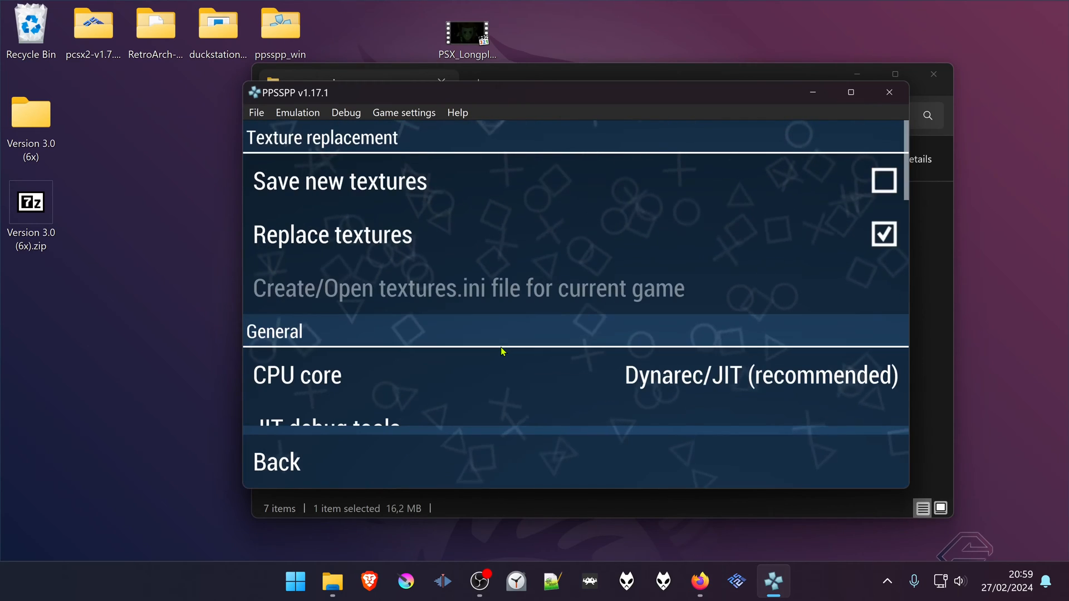
mouse_move(442, 254)
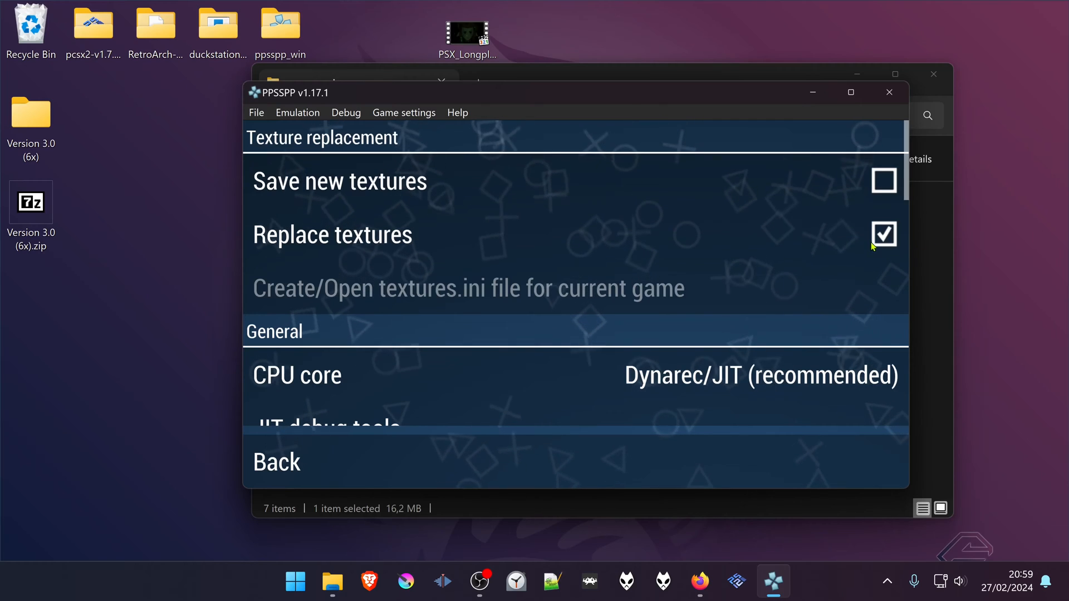
mouse_move(816, 245)
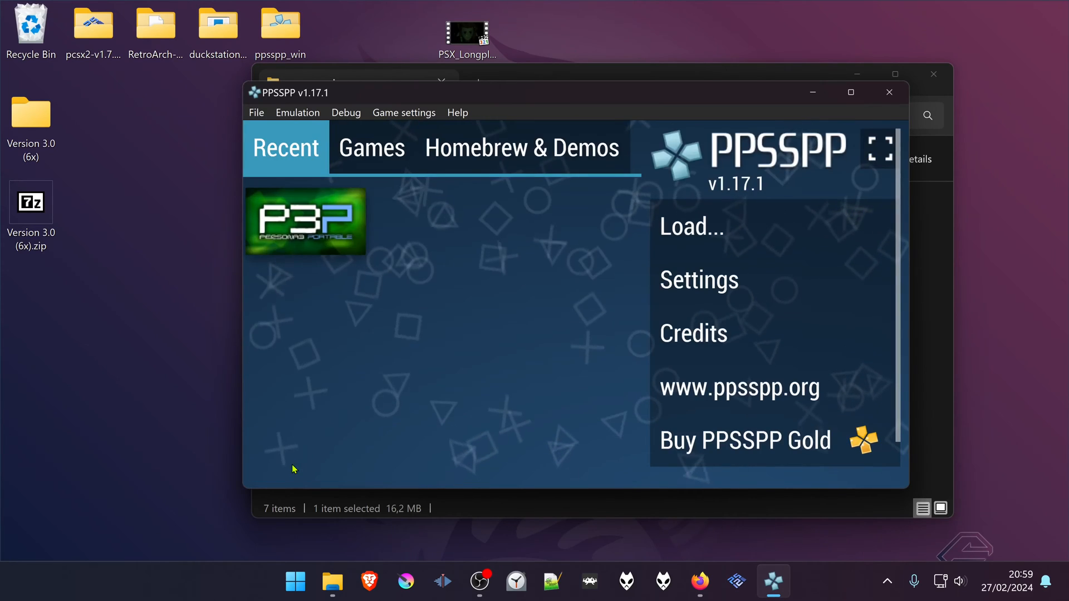
Launch Persona 3 Portable from the Recent tab to see the pack-activated message.
double_click(305, 222)
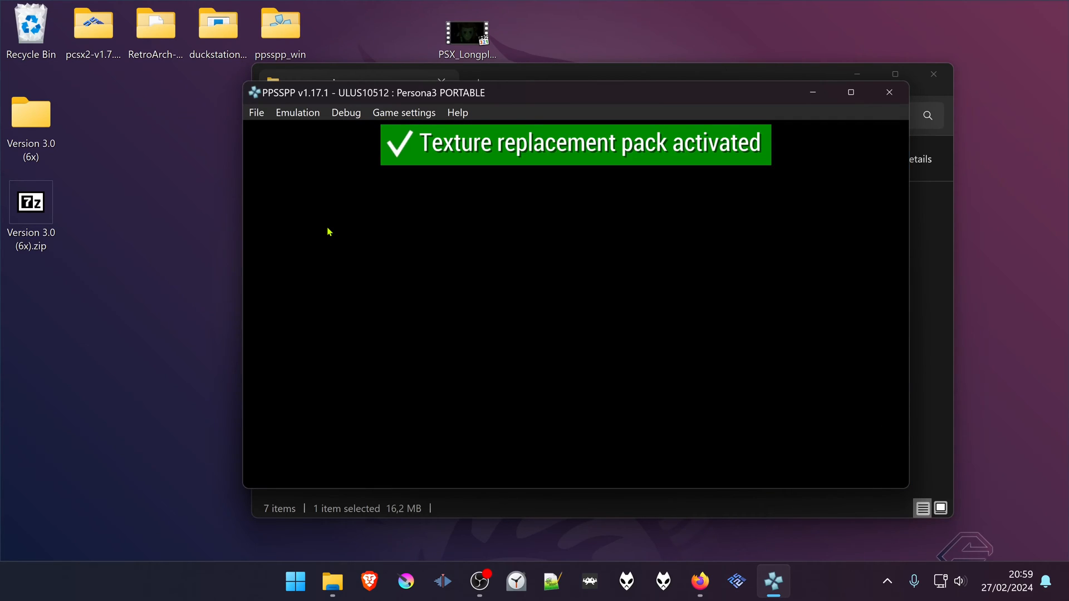